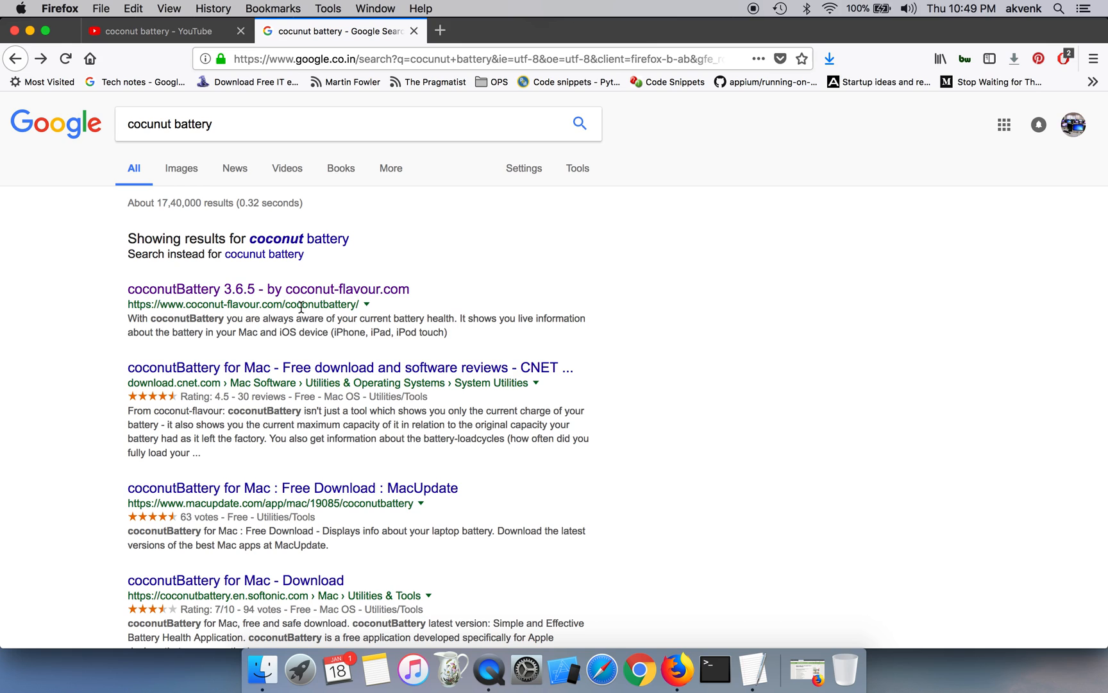
# Open the 'coconutBattery 3.6.5 - by coconut-flavour.com' result and scroll down the homepage
pyautogui.click(346, 123)
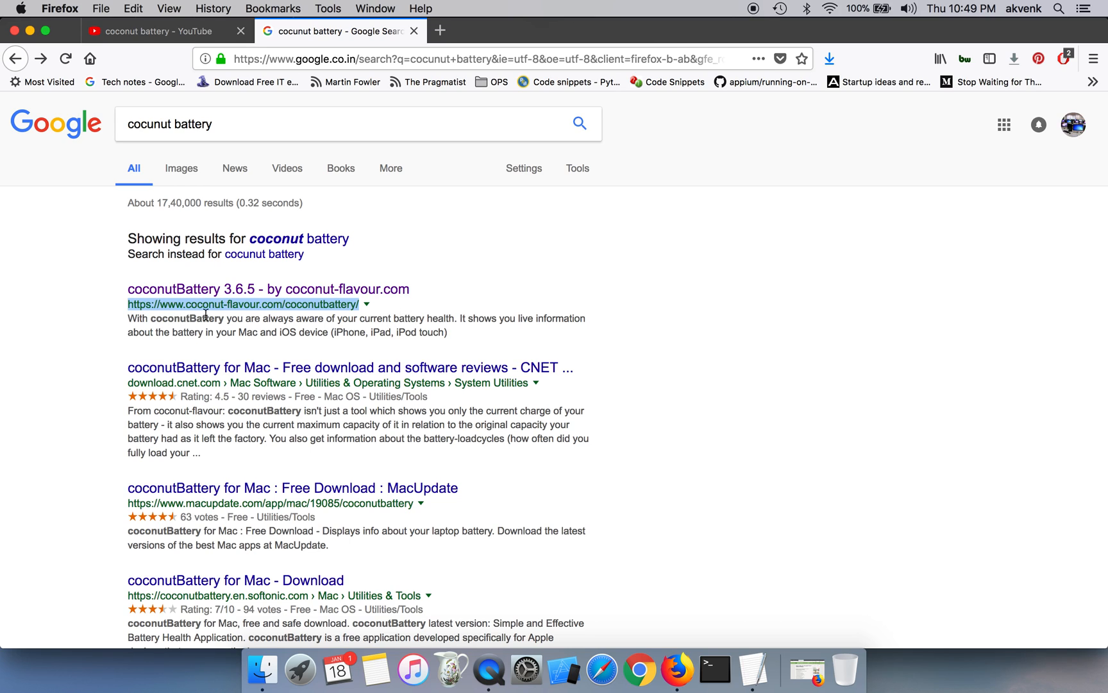
pyautogui.moveTo(229, 315)
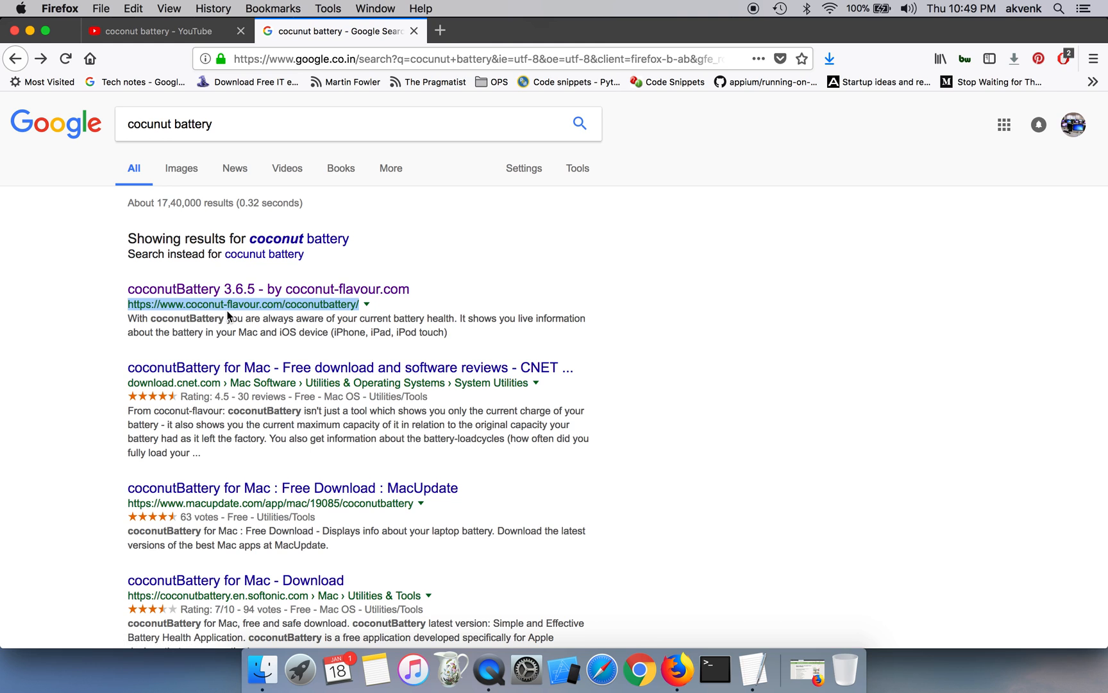
pyautogui.click(267, 289)
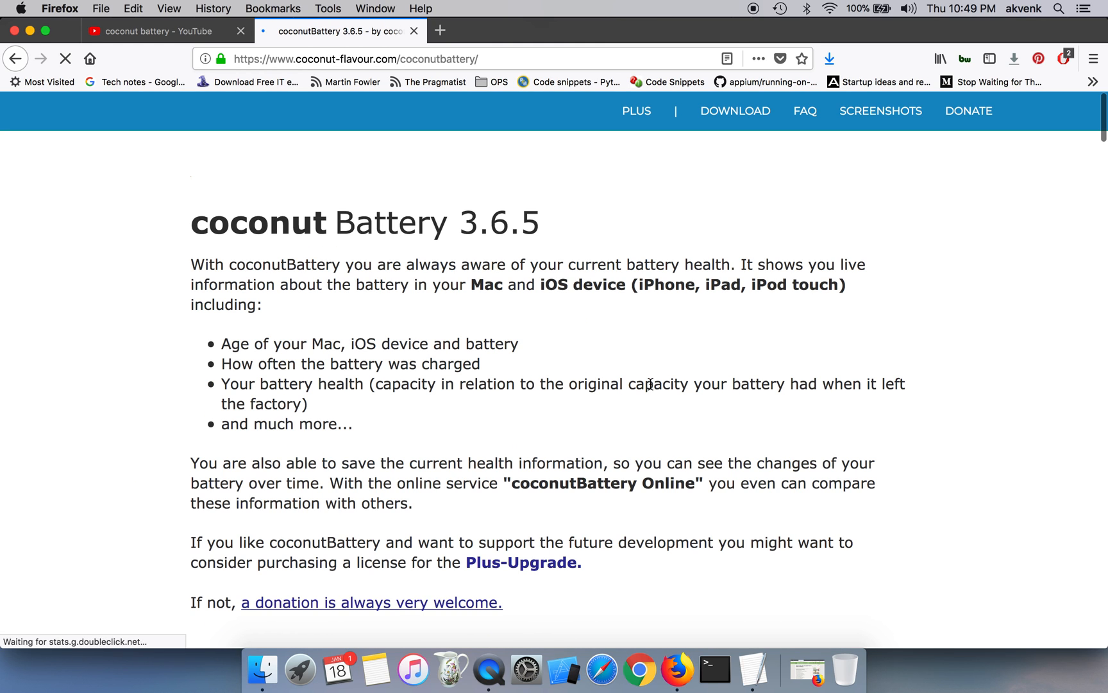
pyautogui.scroll(-3)
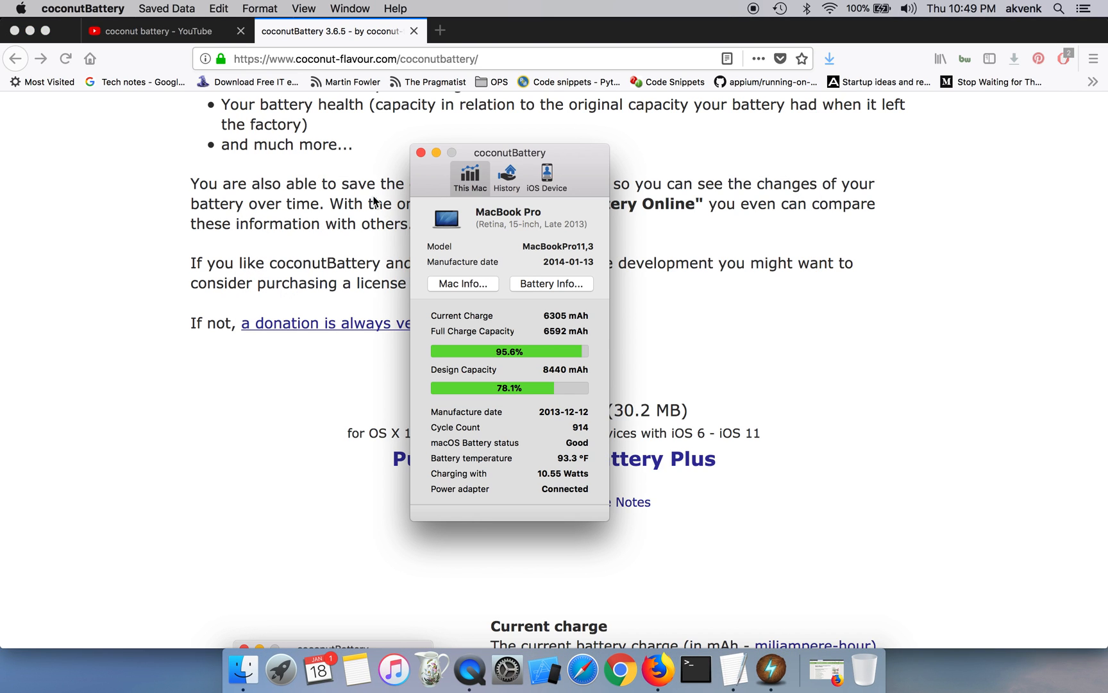
pyautogui.moveTo(495, 209)
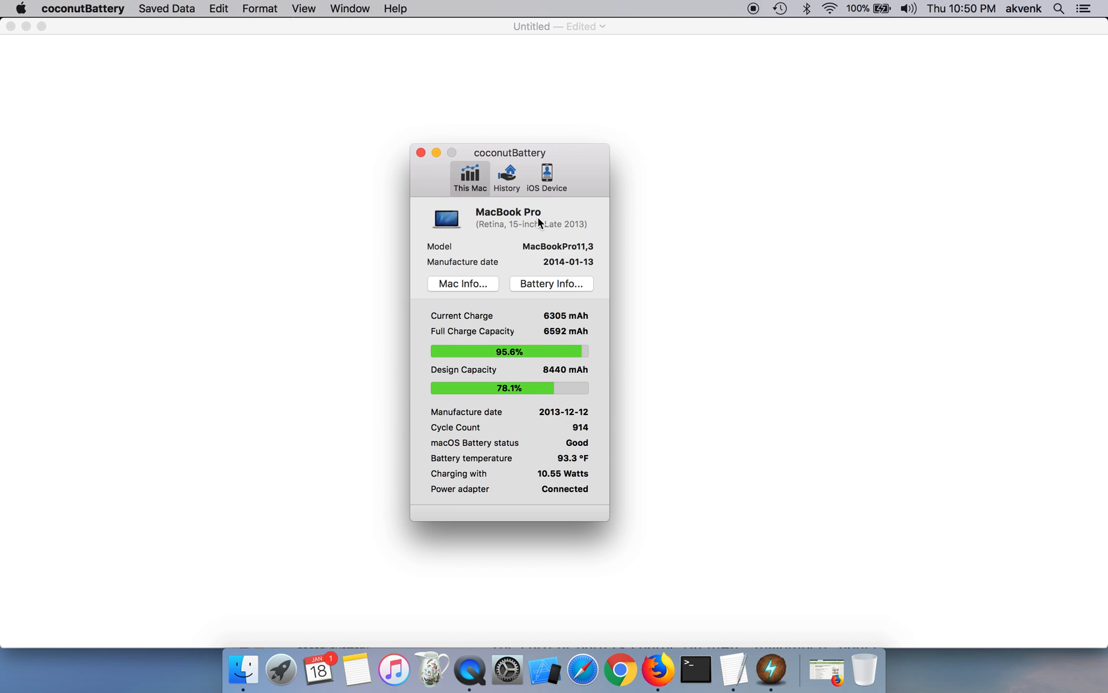
pyautogui.moveTo(498, 223)
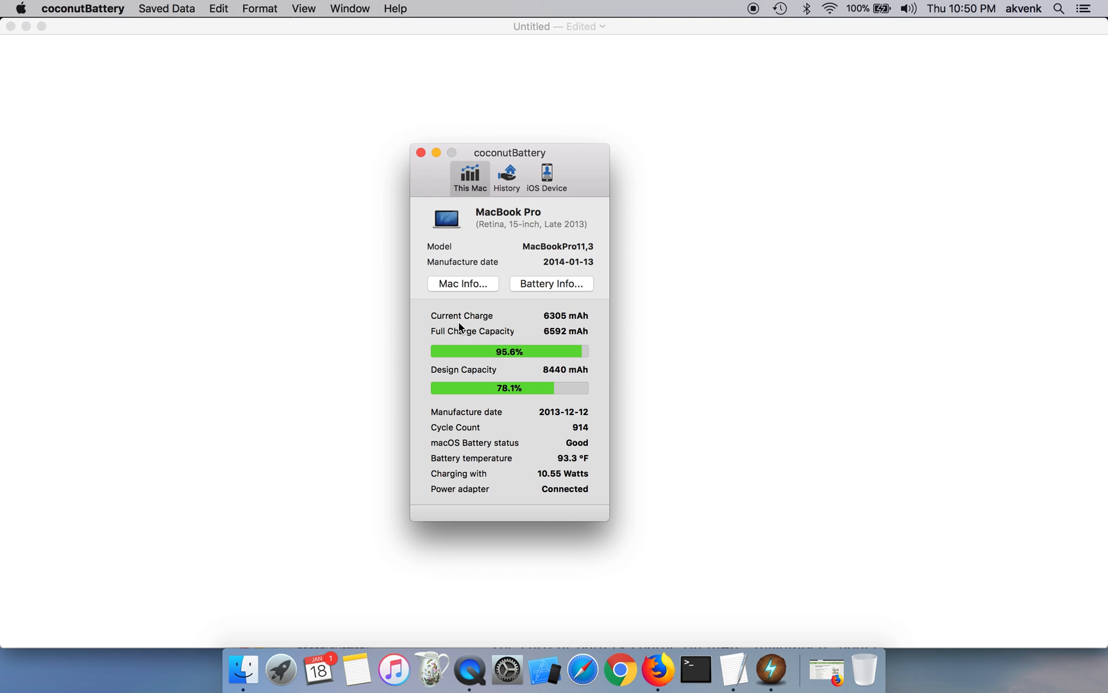
pyautogui.moveTo(556, 324)
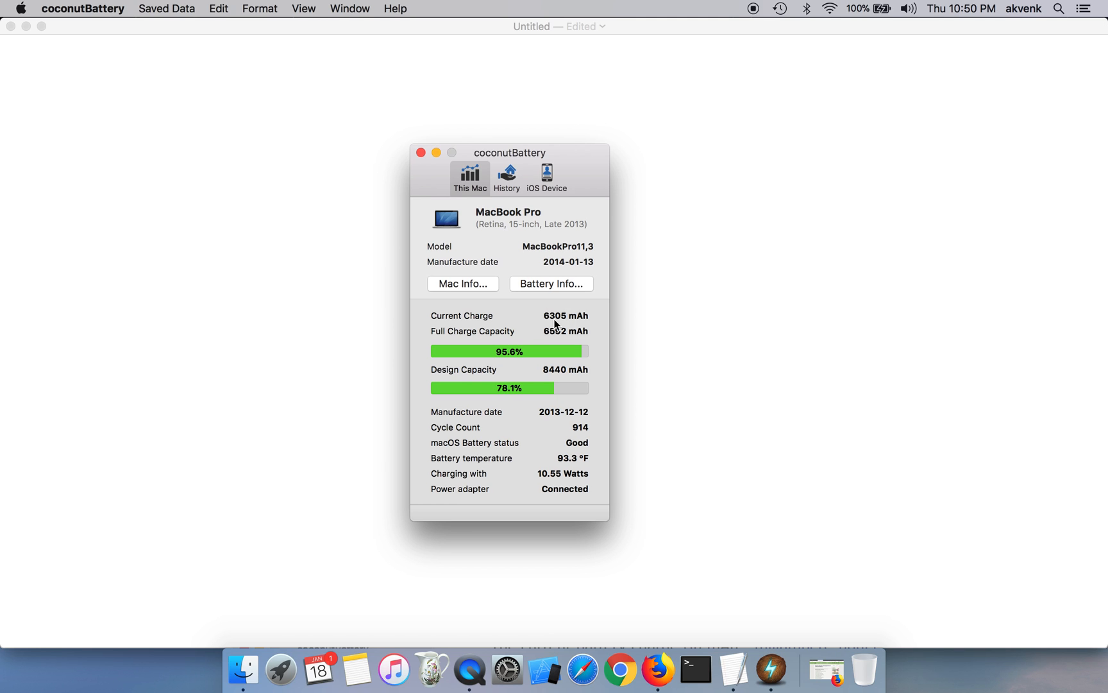
pyautogui.moveTo(535, 331)
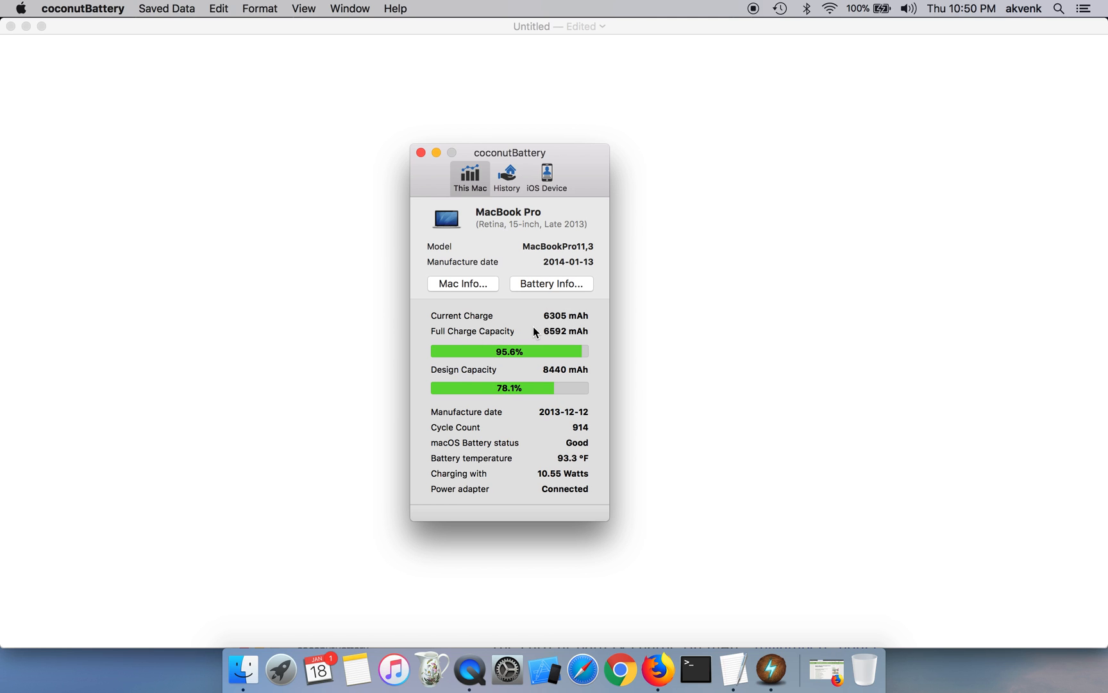
pyautogui.moveTo(579, 337)
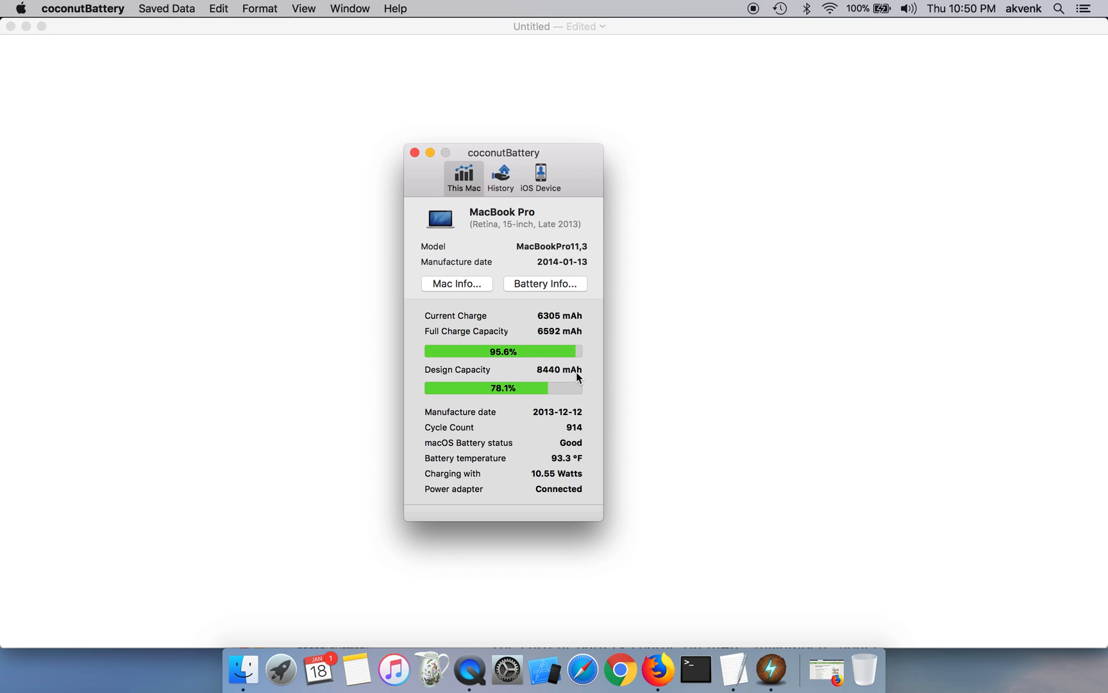
pyautogui.moveTo(548, 367)
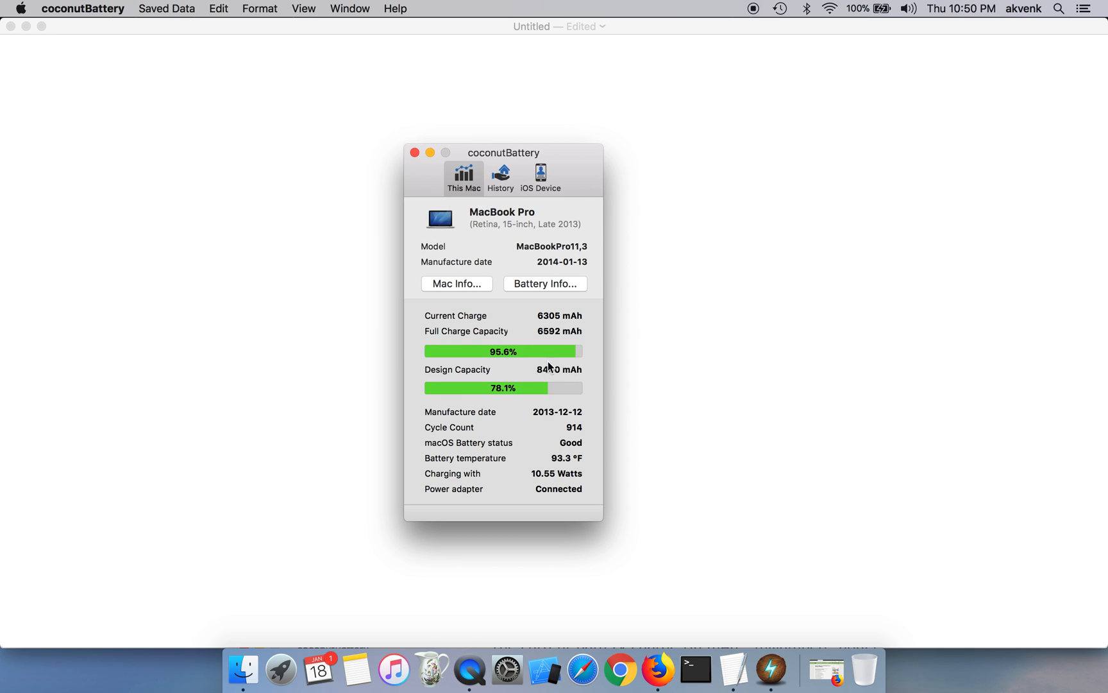
pyautogui.moveTo(532, 347)
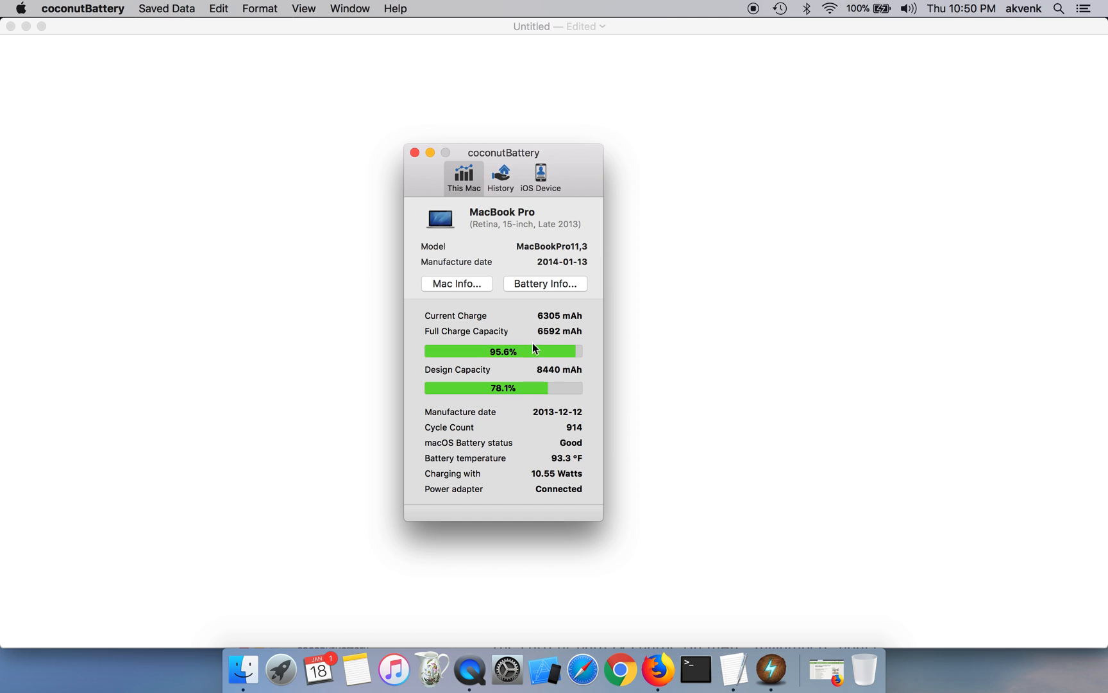
pyautogui.moveTo(555, 375)
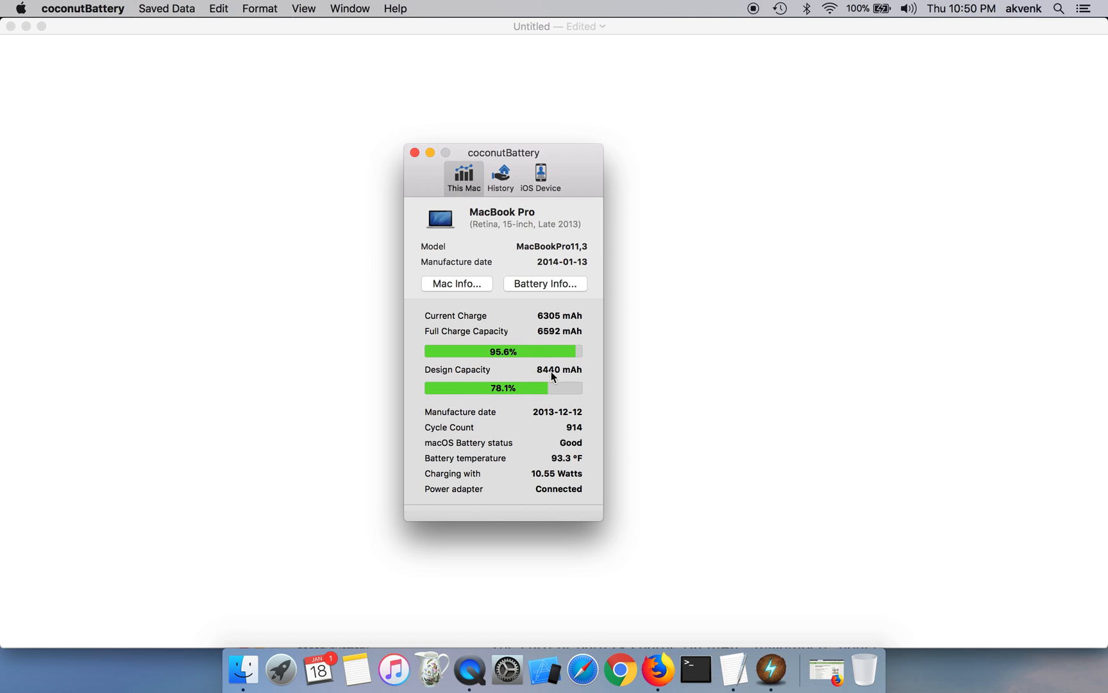
pyautogui.moveTo(554, 377)
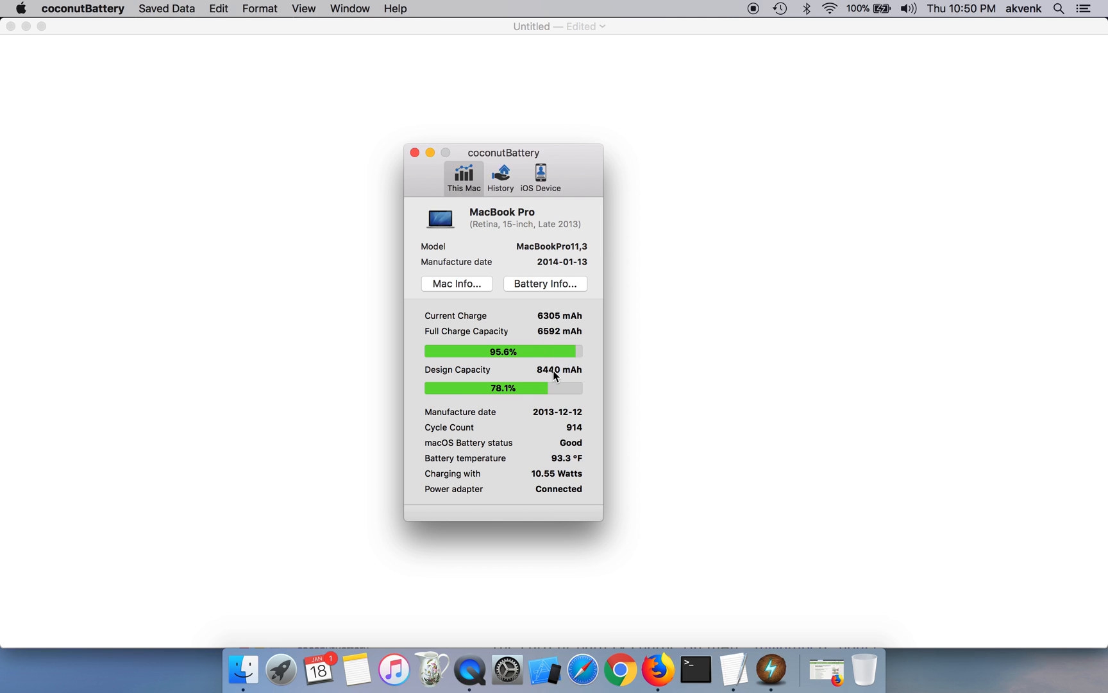
pyautogui.moveTo(542, 339)
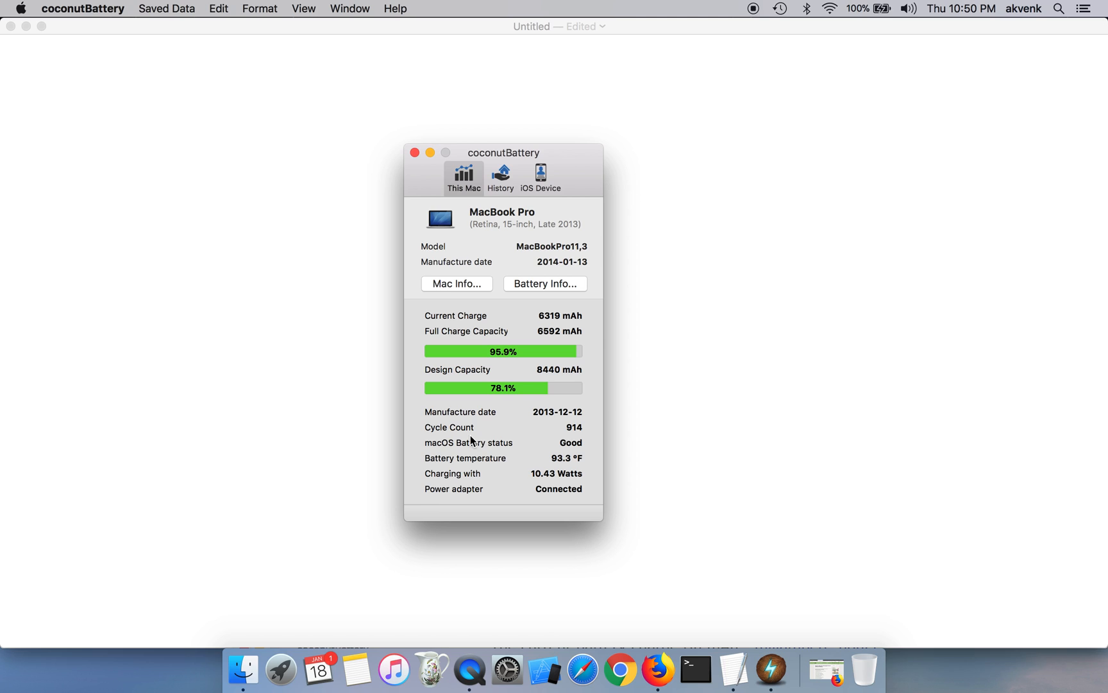
pyautogui.moveTo(561, 431)
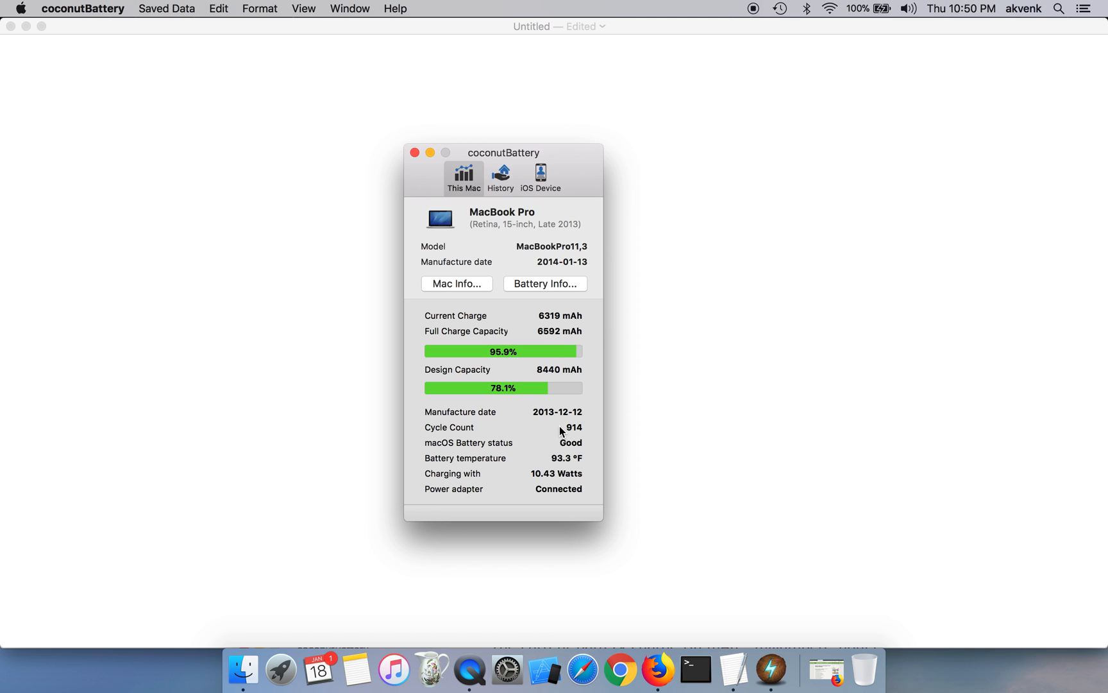
pyautogui.moveTo(539, 223)
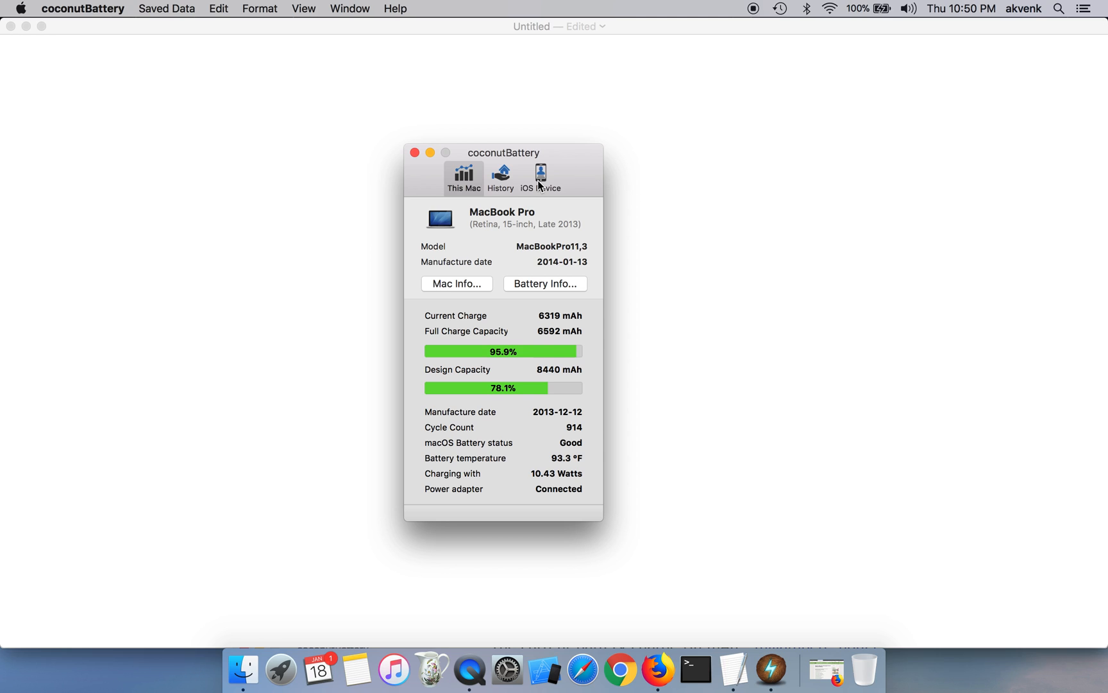
pyautogui.click(539, 178)
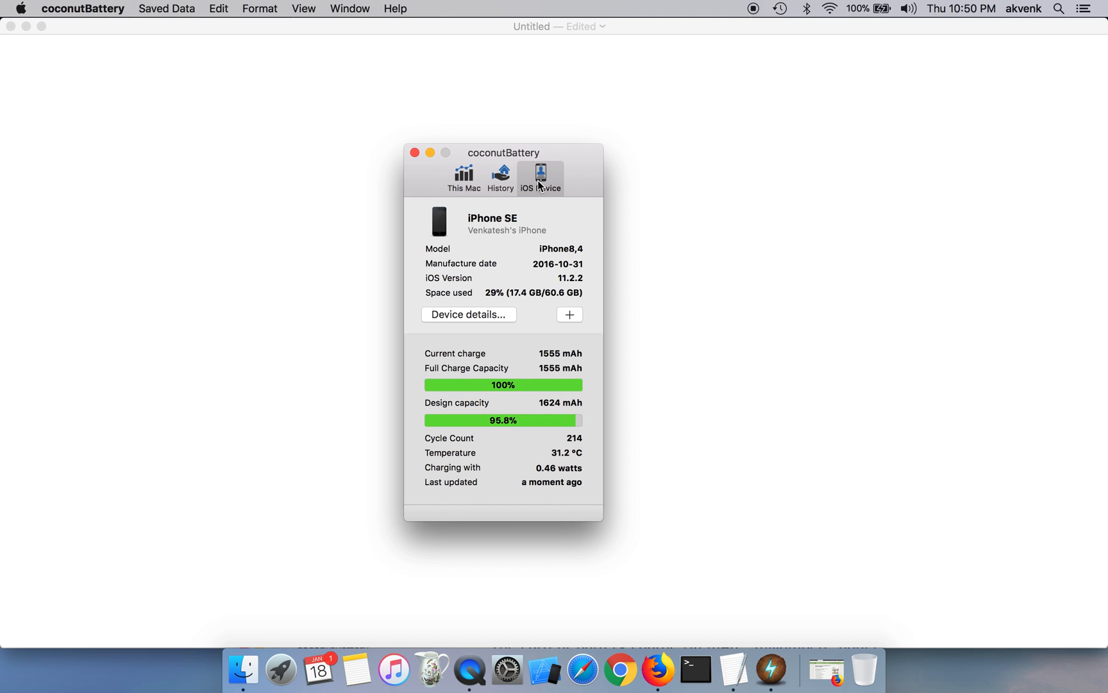
pyautogui.moveTo(515, 224)
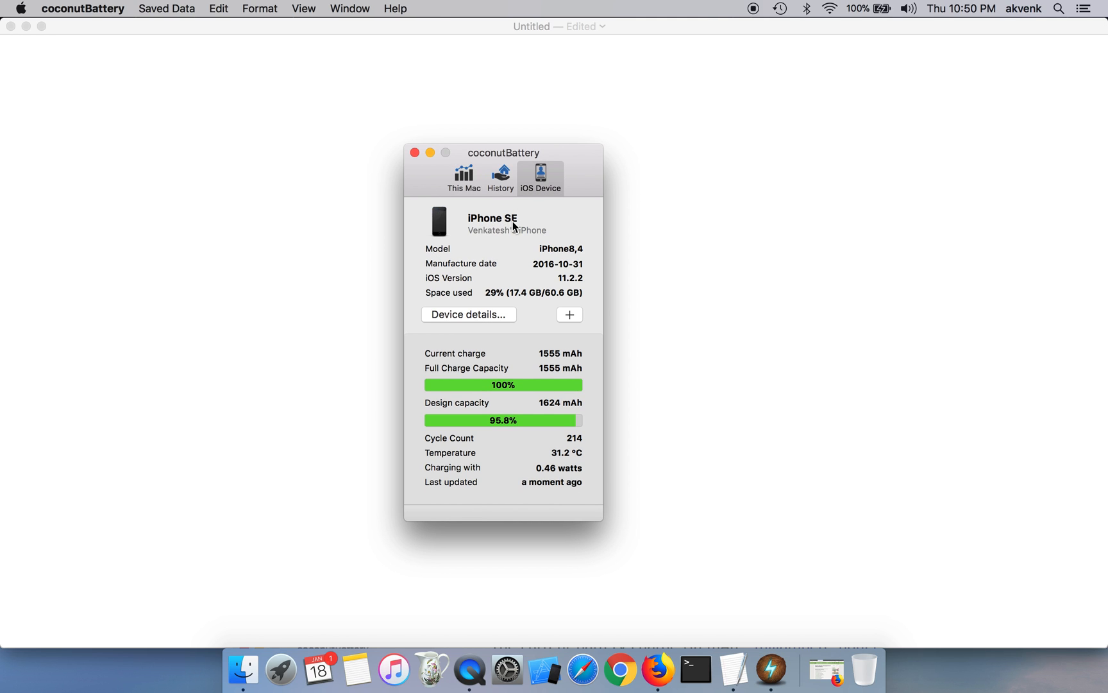
pyautogui.moveTo(518, 253)
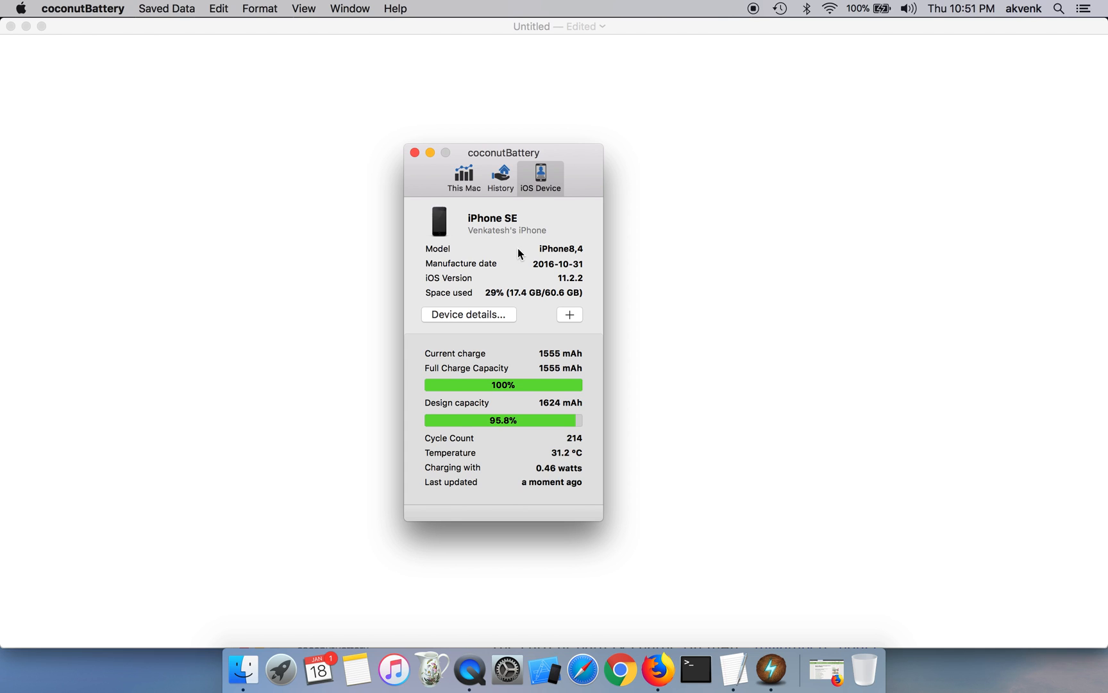
pyautogui.moveTo(548, 282)
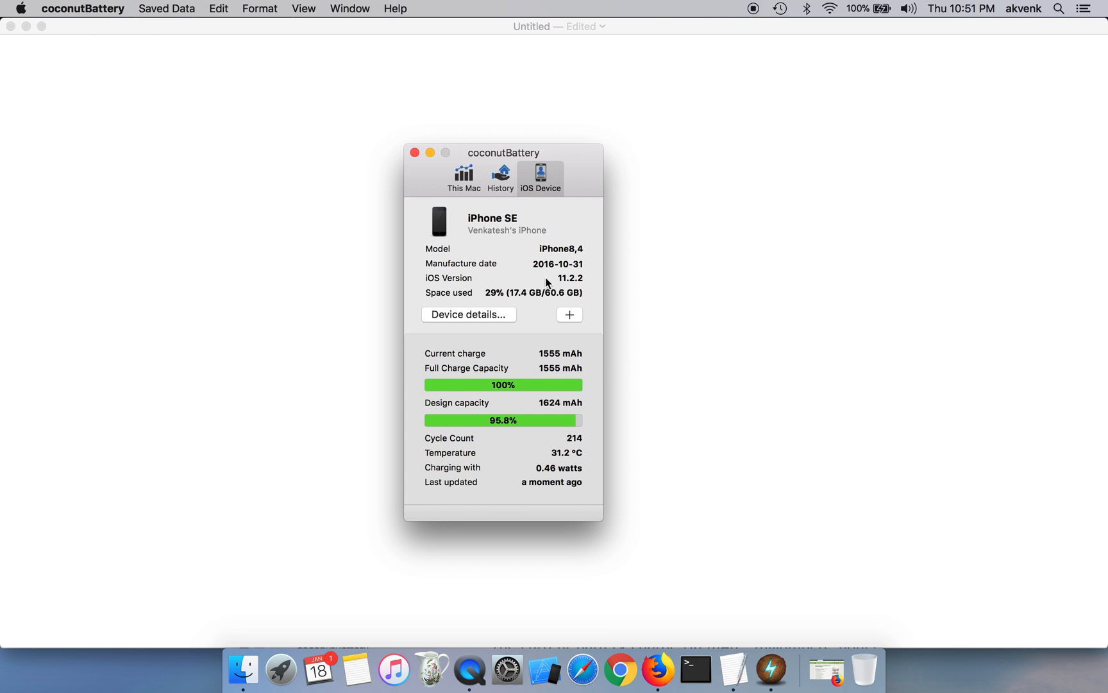
pyautogui.moveTo(563, 287)
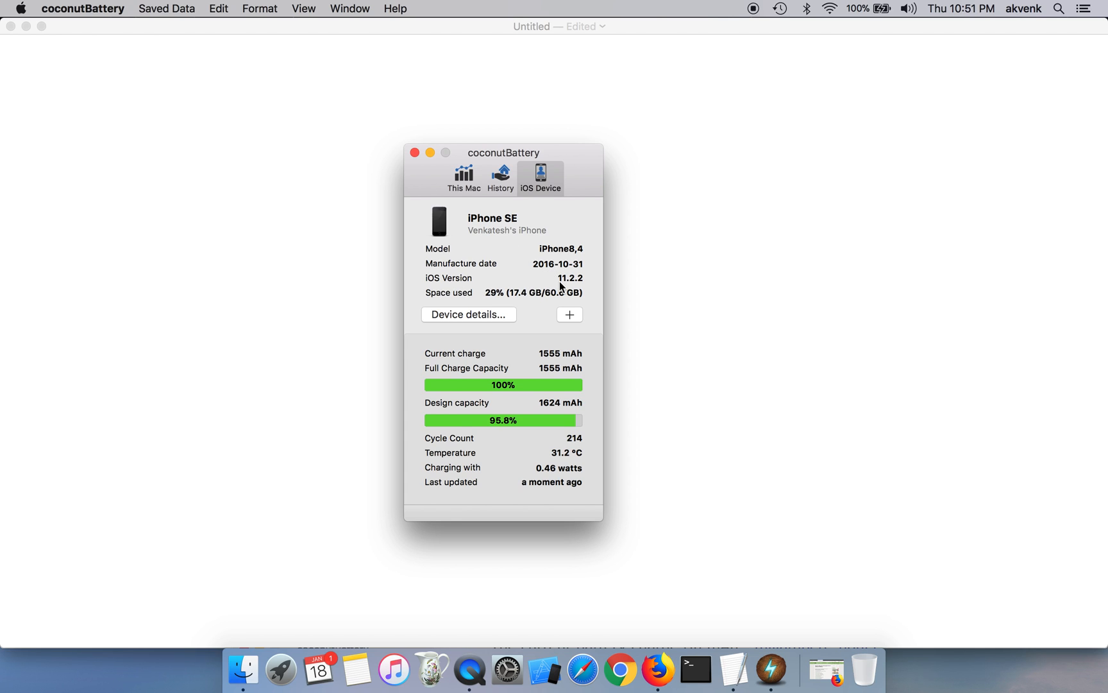
pyautogui.moveTo(547, 392)
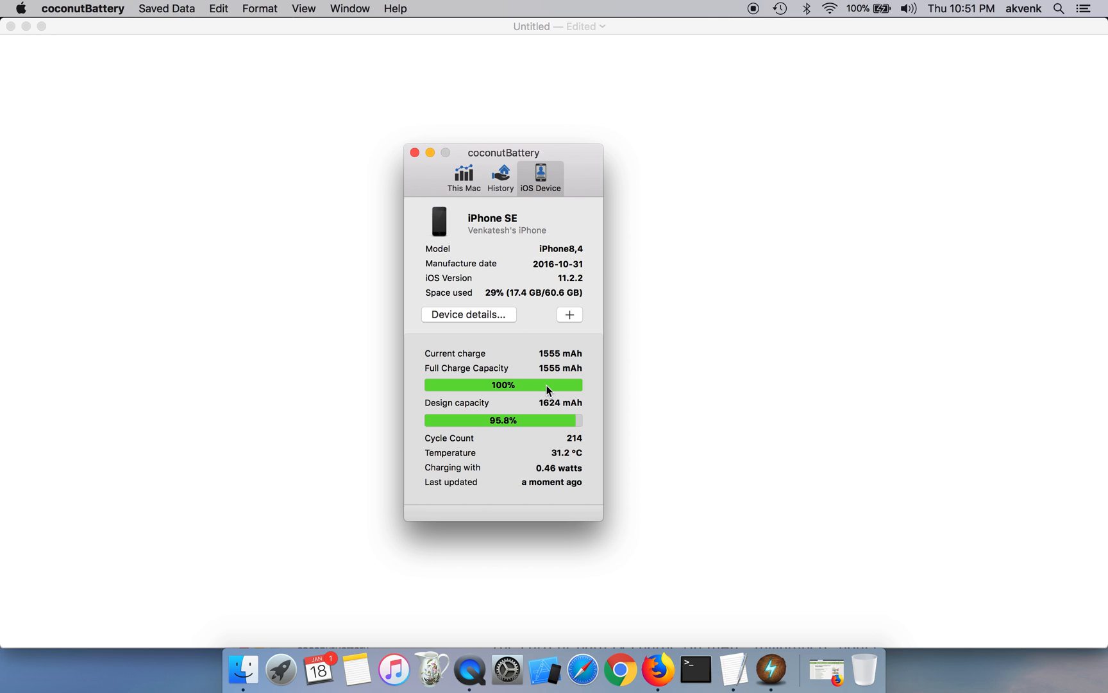
pyautogui.moveTo(525, 417)
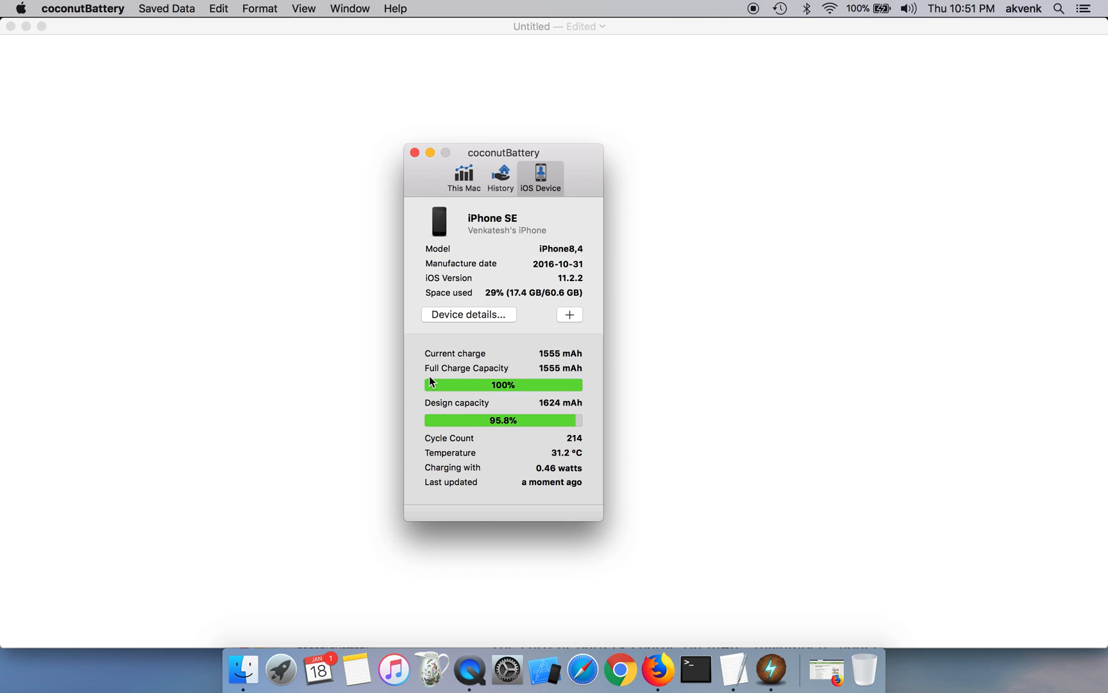
pyautogui.moveTo(550, 363)
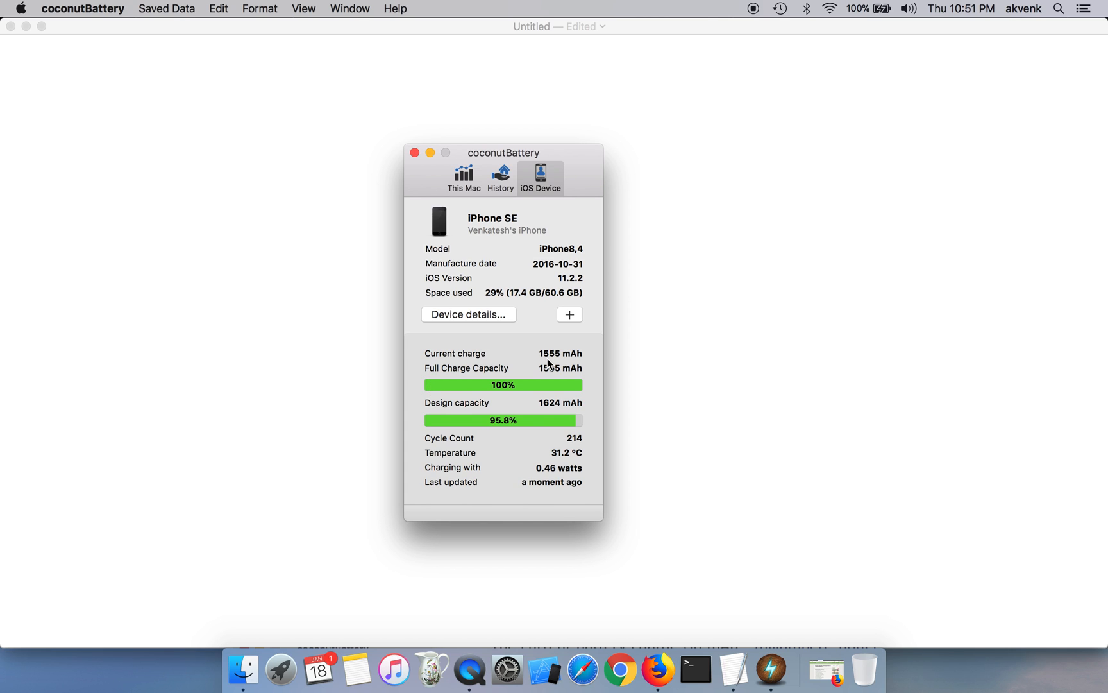
pyautogui.moveTo(440, 380)
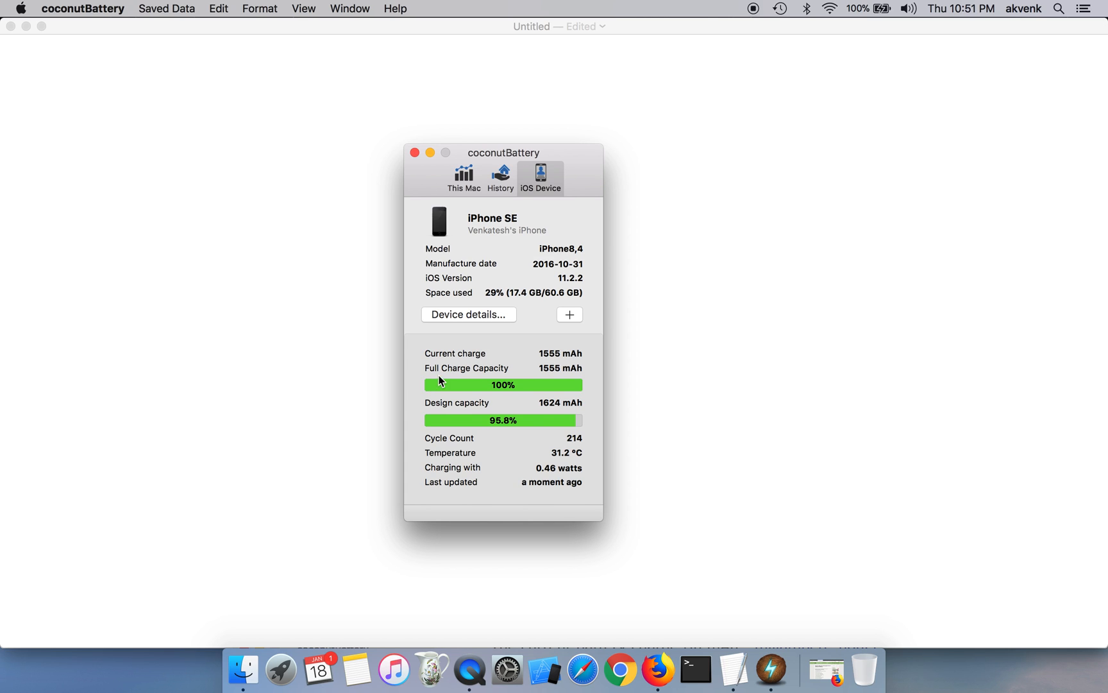
pyautogui.moveTo(561, 375)
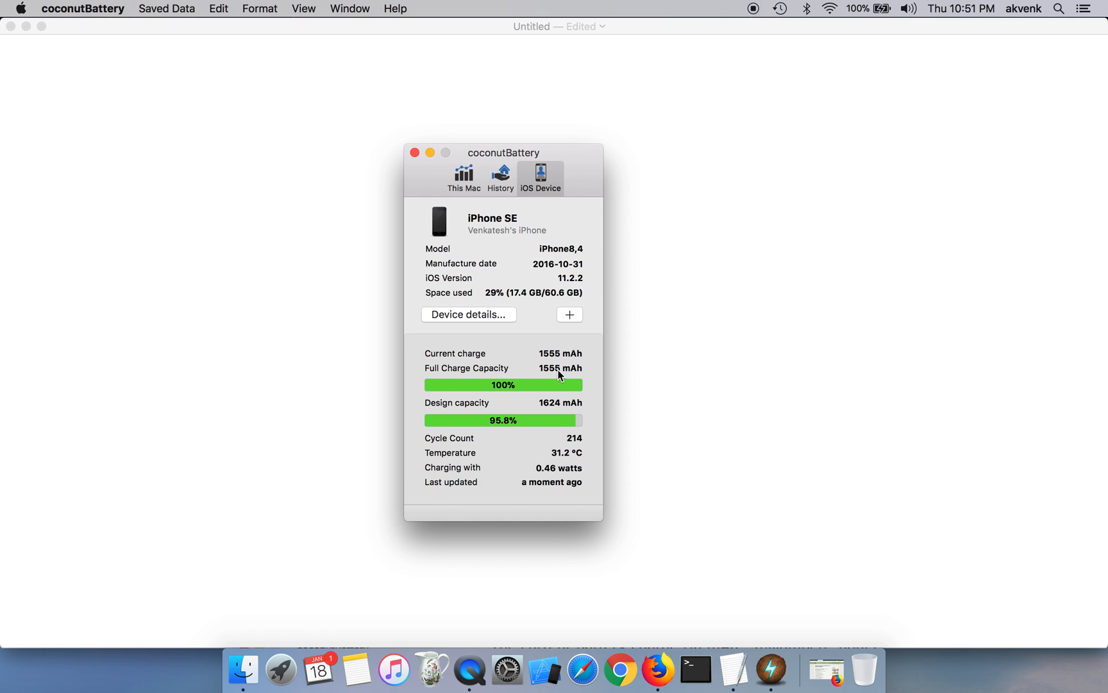
pyautogui.moveTo(432, 410)
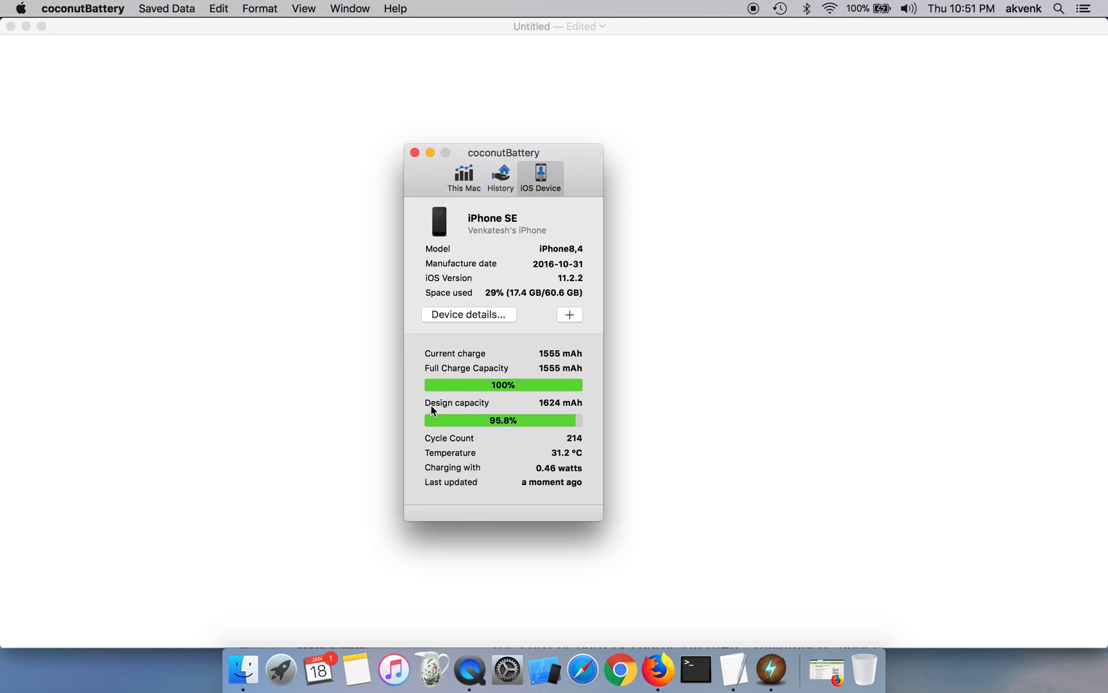
pyautogui.moveTo(483, 412)
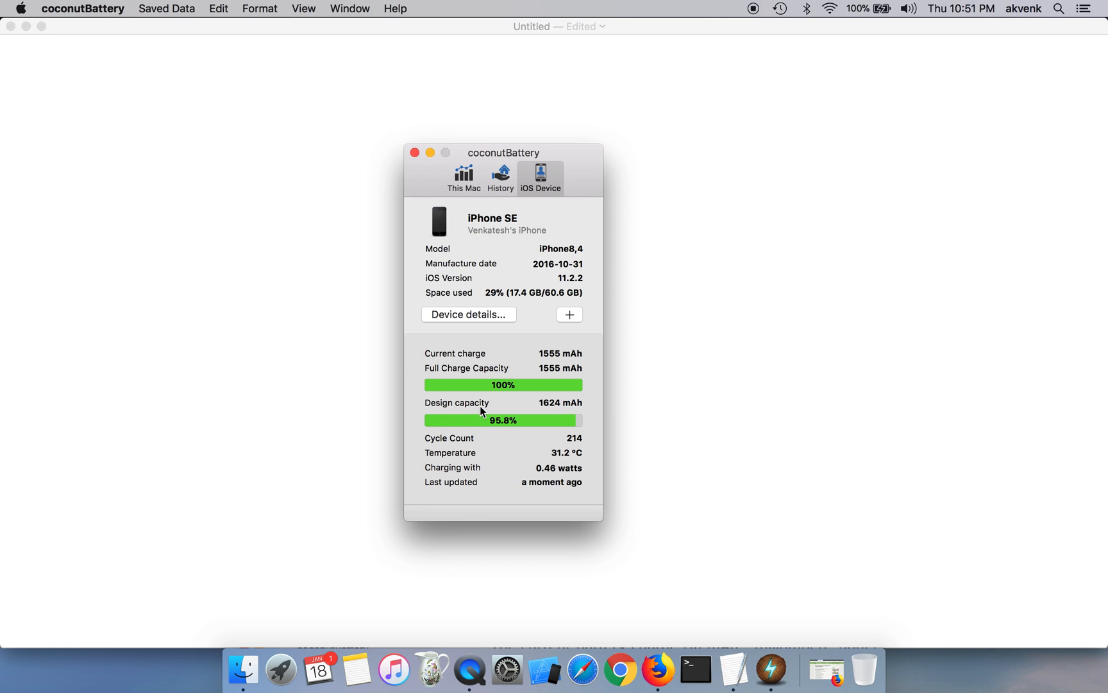
pyautogui.moveTo(541, 411)
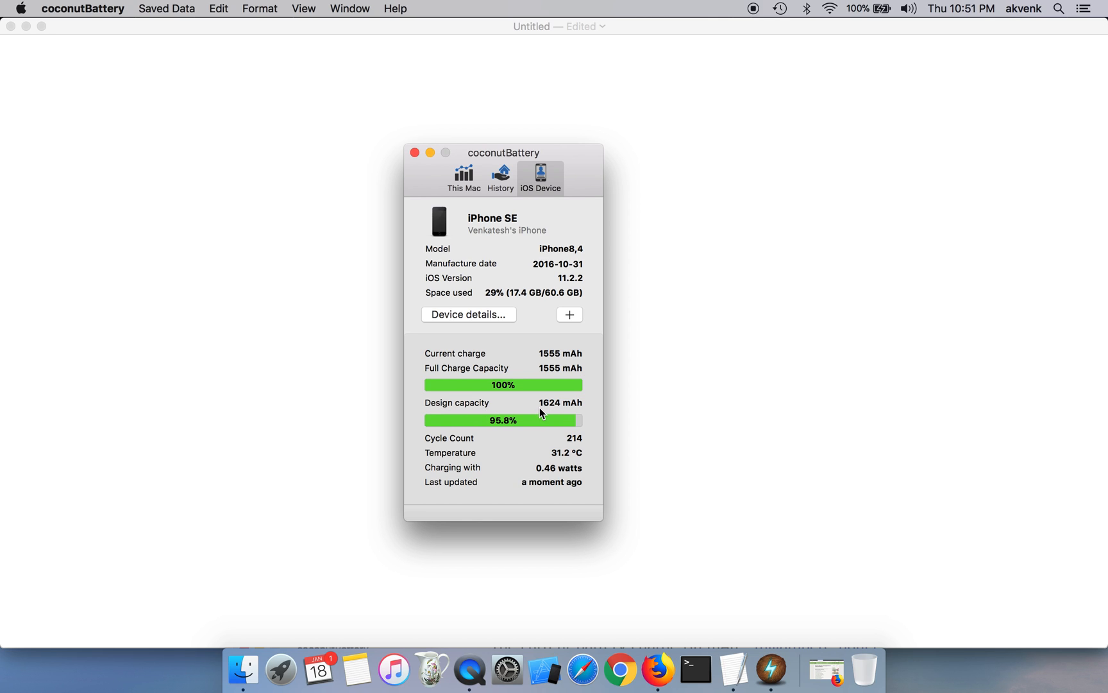
pyautogui.moveTo(526, 415)
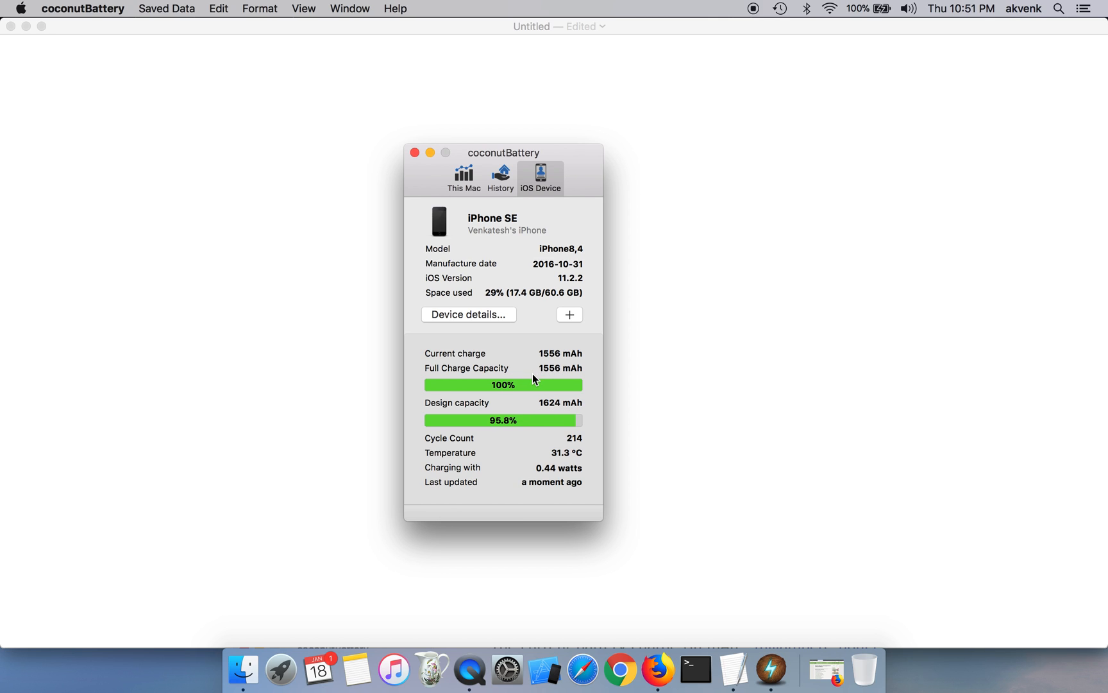
pyautogui.moveTo(512, 371)
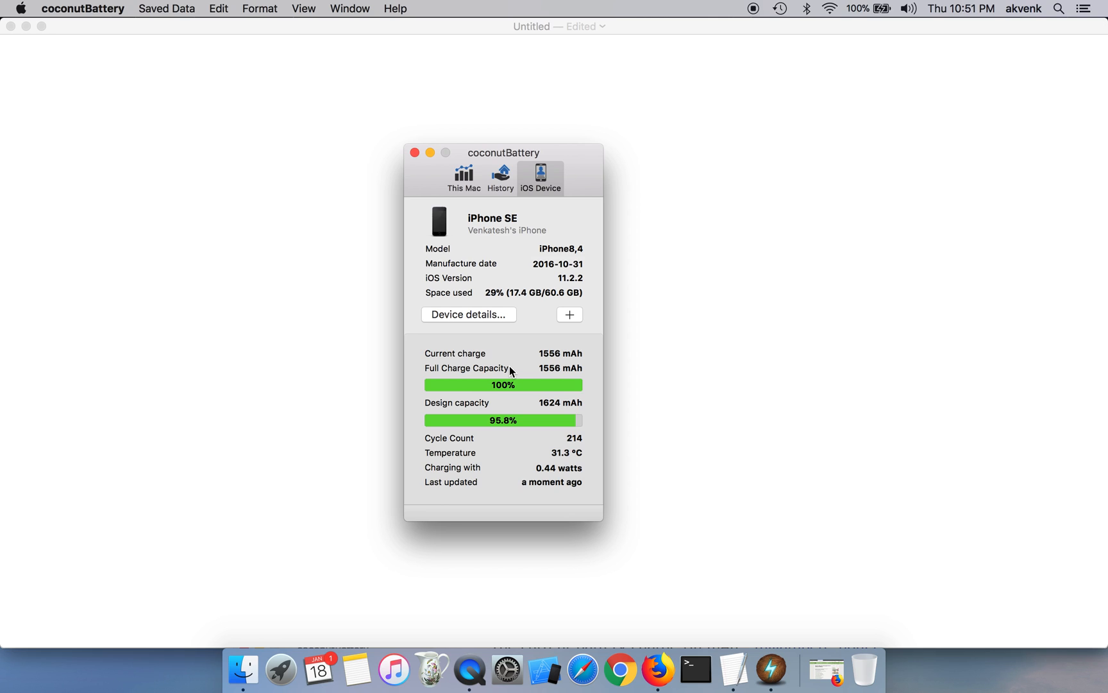
pyautogui.moveTo(507, 284)
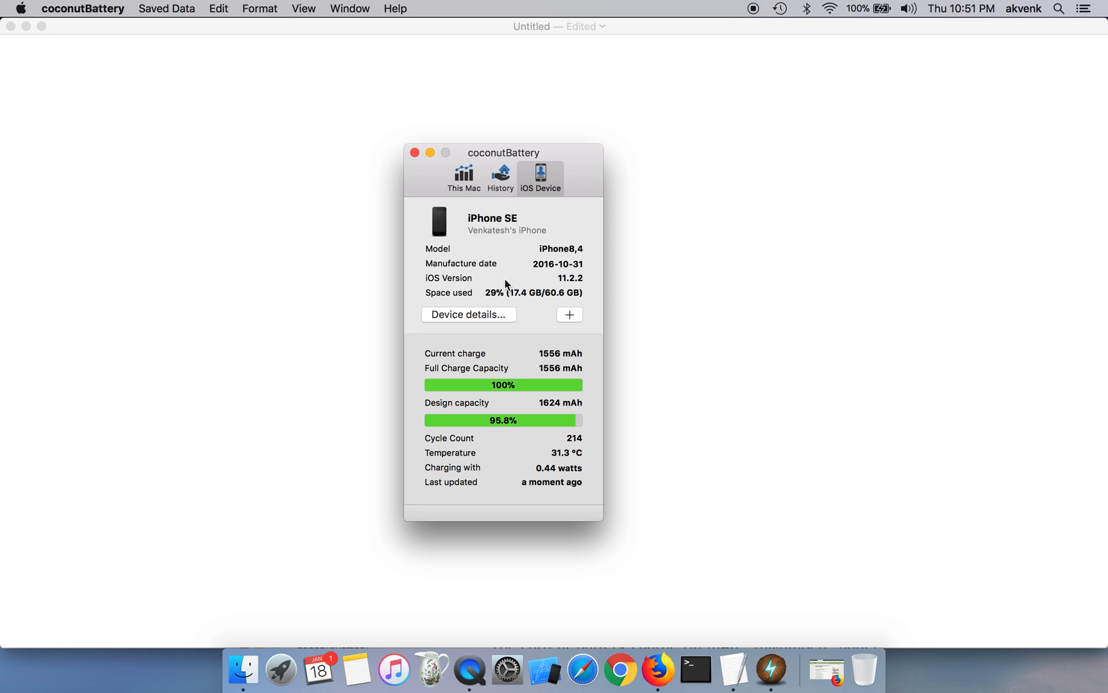
pyautogui.moveTo(568, 267)
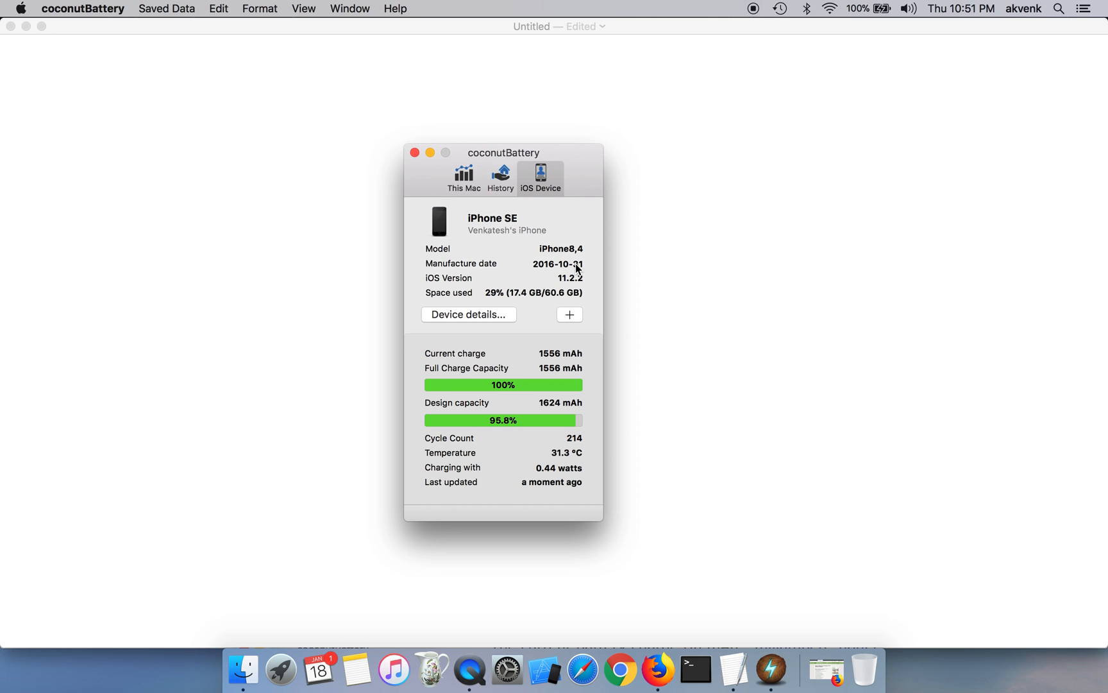
pyautogui.moveTo(583, 271)
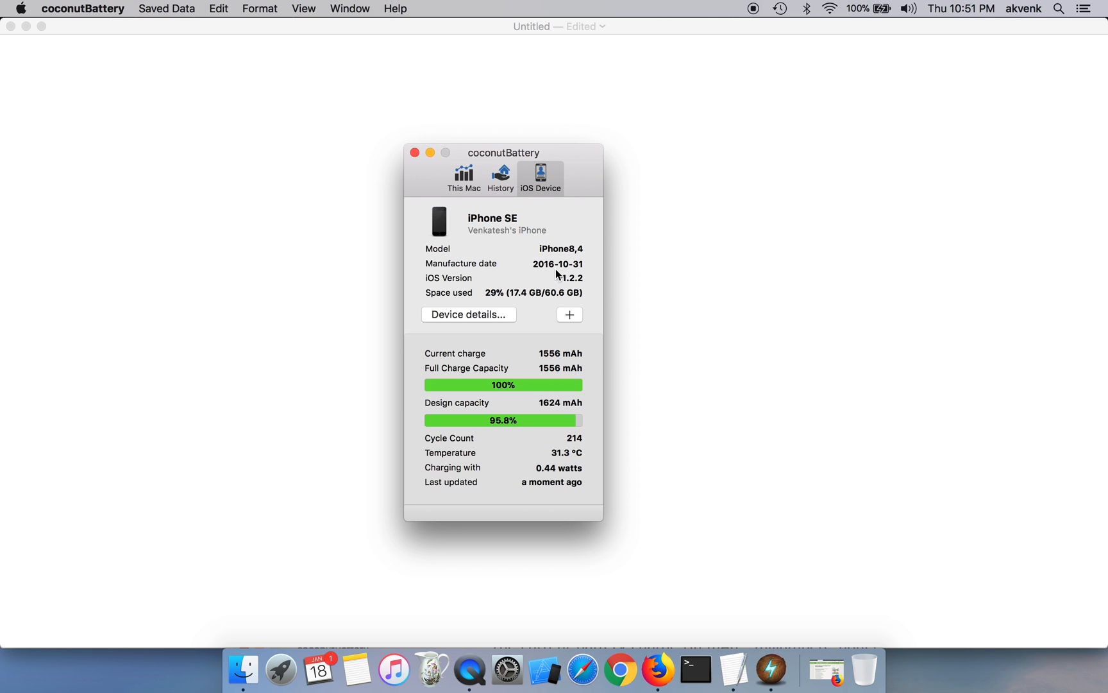
pyautogui.moveTo(552, 403)
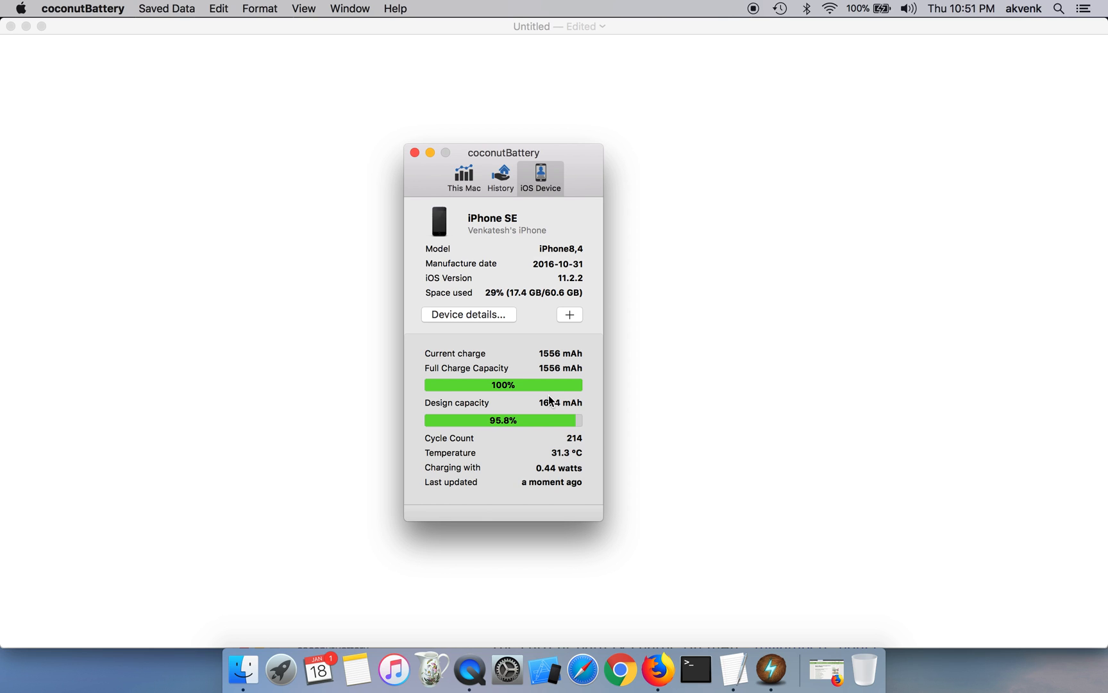
pyautogui.moveTo(535, 378)
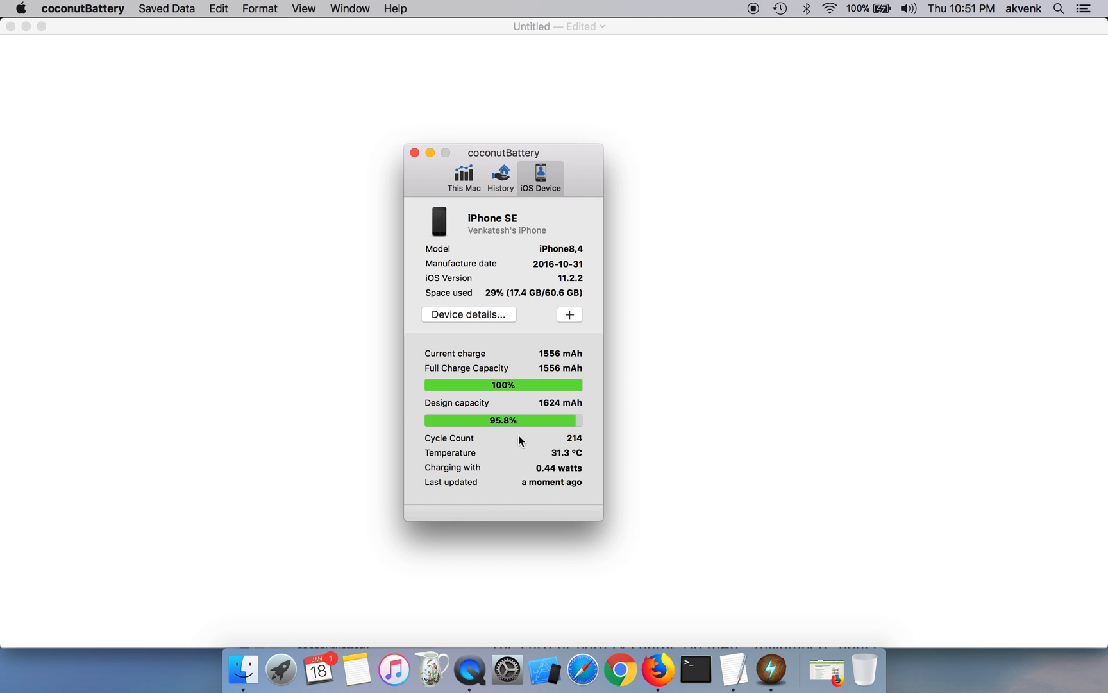
pyautogui.moveTo(574, 443)
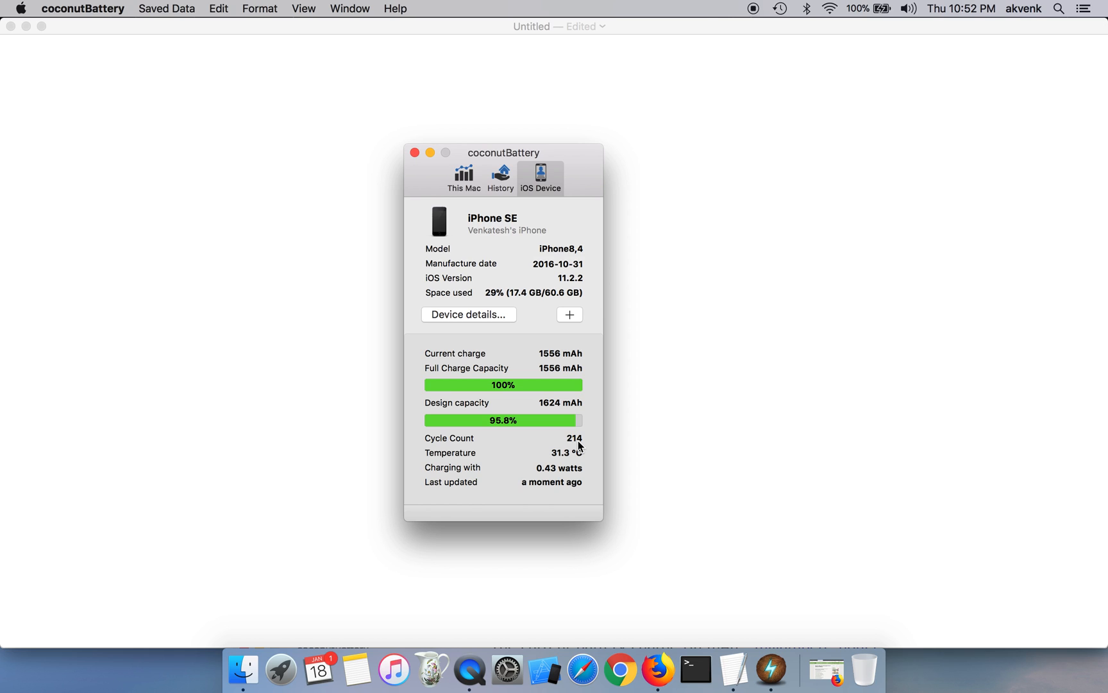
pyautogui.moveTo(733, 116)
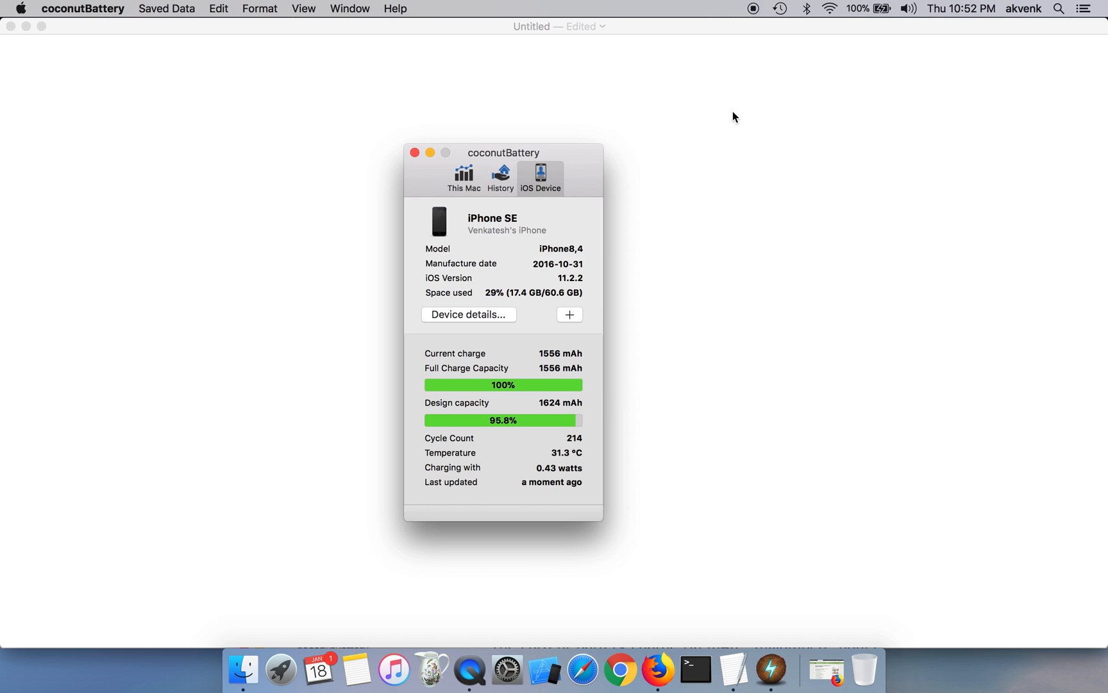